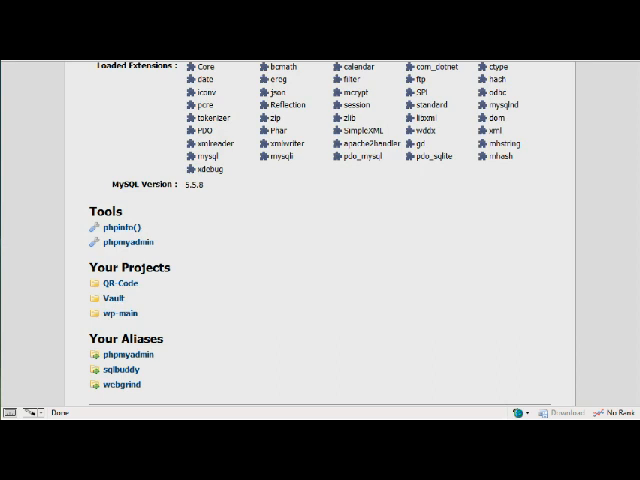
{"action": "mouse_move", "coordinate": [46, 86]}
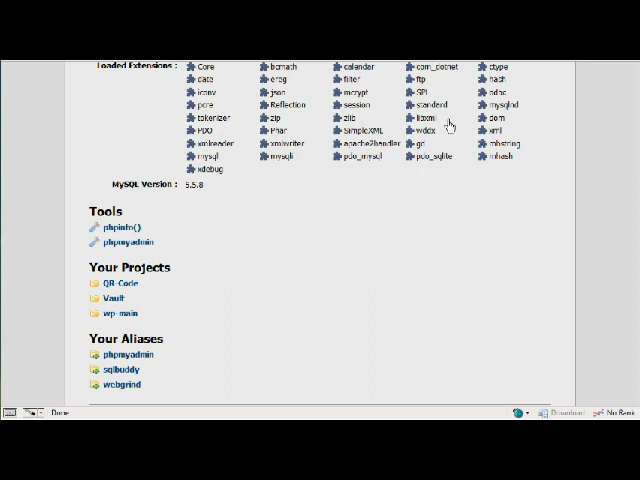
{"action": "mouse_move", "coordinate": [524, 244]}
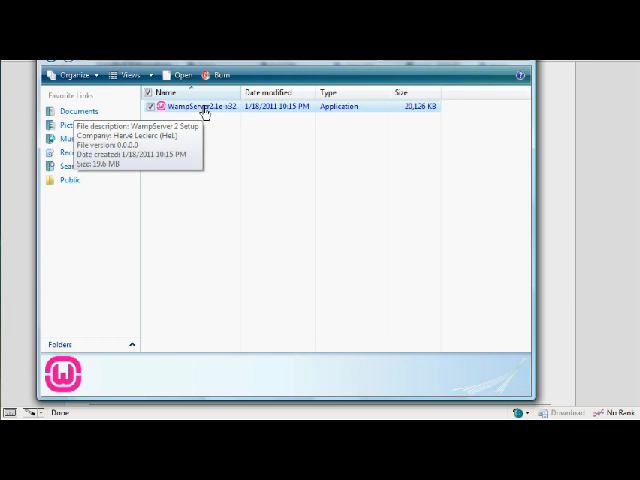
{"action": "mouse_move", "coordinate": [240, 139]}
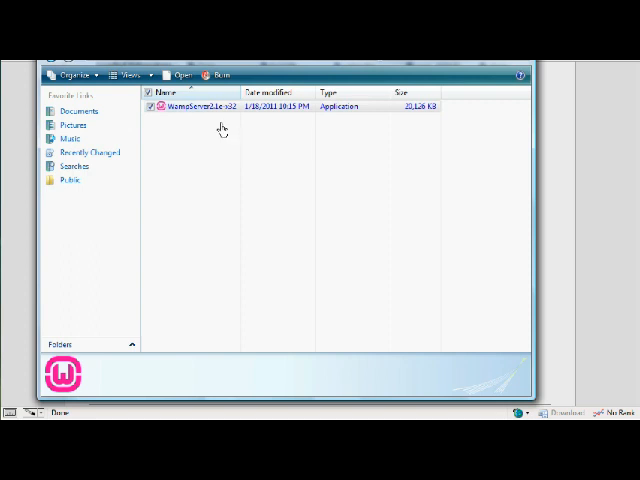
{"action": "mouse_move", "coordinate": [205, 107]}
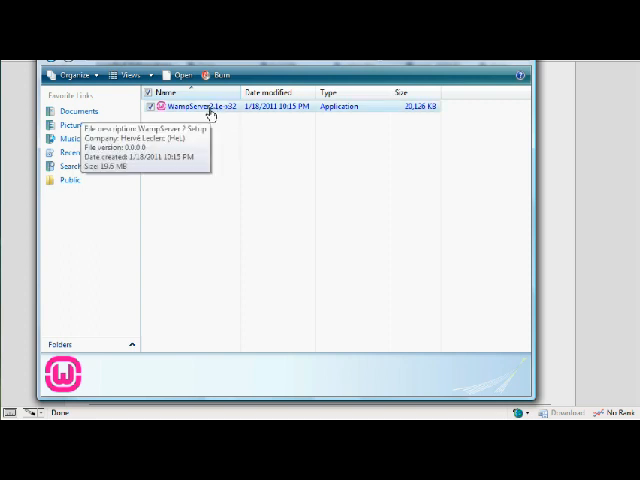
Step: Run WampServer2.1e-x32 despite the security warning and accept the license agreement
{"action": "double_click", "coordinate": [183, 106]}
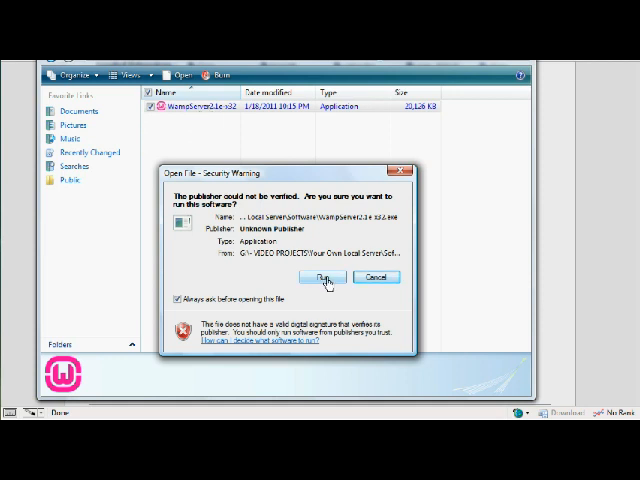
{"action": "left_click", "coordinate": [323, 277]}
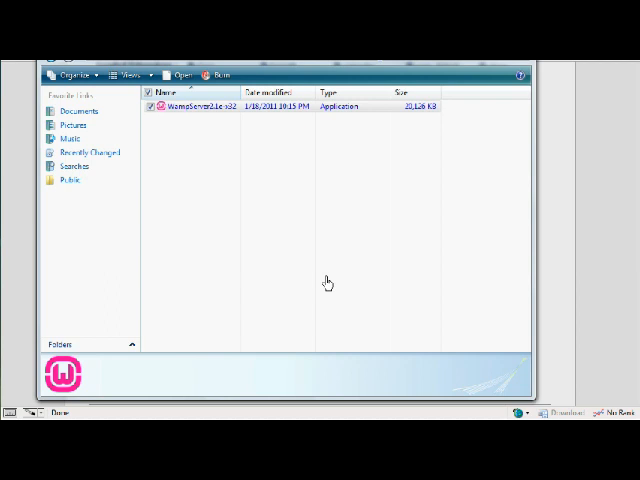
{"action": "mouse_move", "coordinate": [239, 284]}
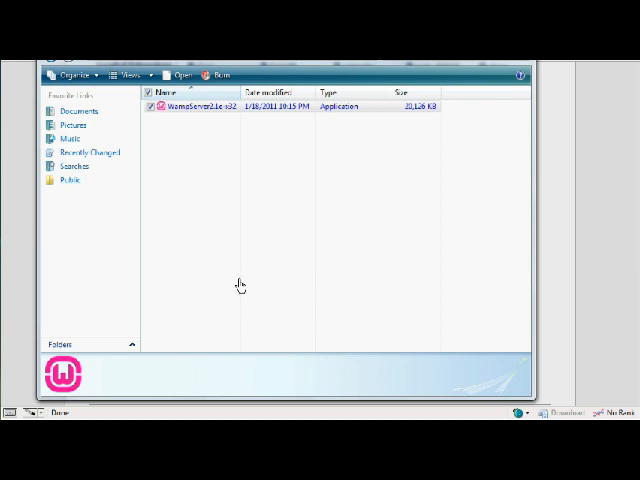
{"action": "double_click", "coordinate": [188, 107]}
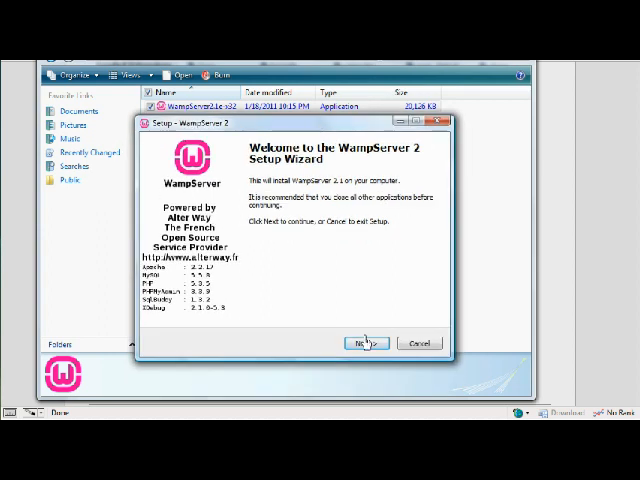
{"action": "left_click", "coordinate": [365, 343]}
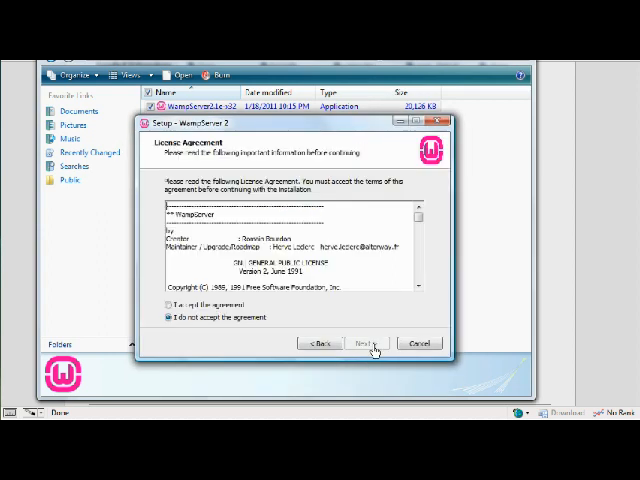
{"action": "left_click", "coordinate": [171, 305]}
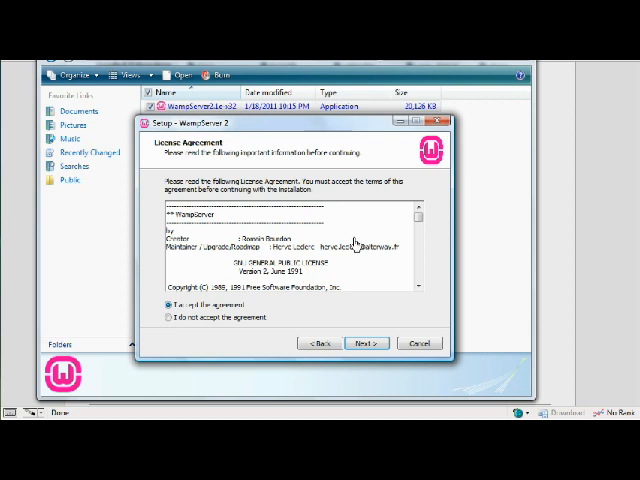
{"action": "scroll", "scroll_direction": "down", "scroll_amount": 3}
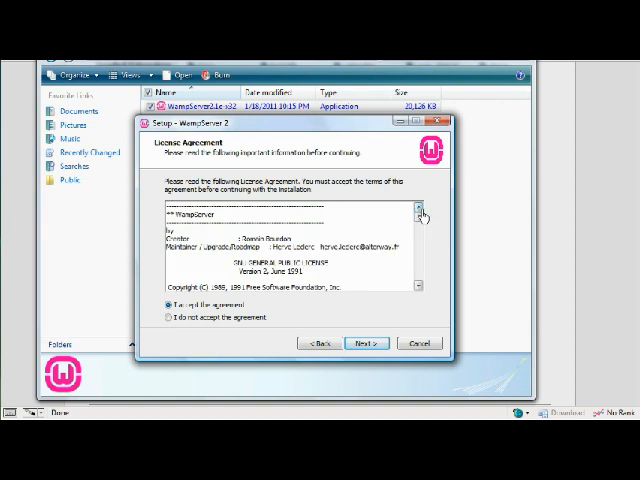
Step: Keep c:\wamp as the WampServer 2 destination folder after browsing
{"action": "left_click", "coordinate": [366, 343]}
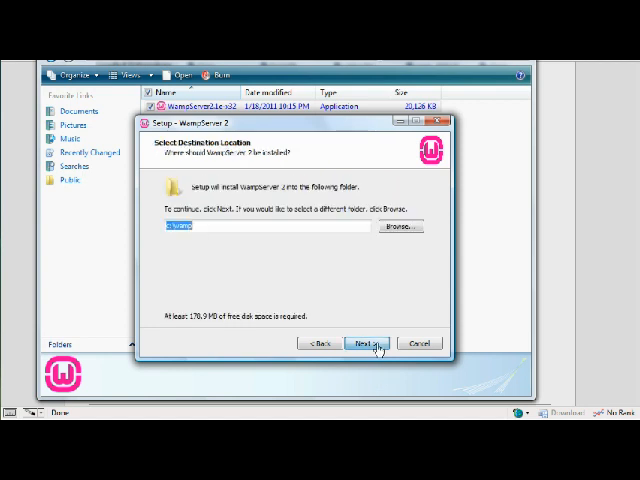
{"action": "mouse_move", "coordinate": [360, 185]}
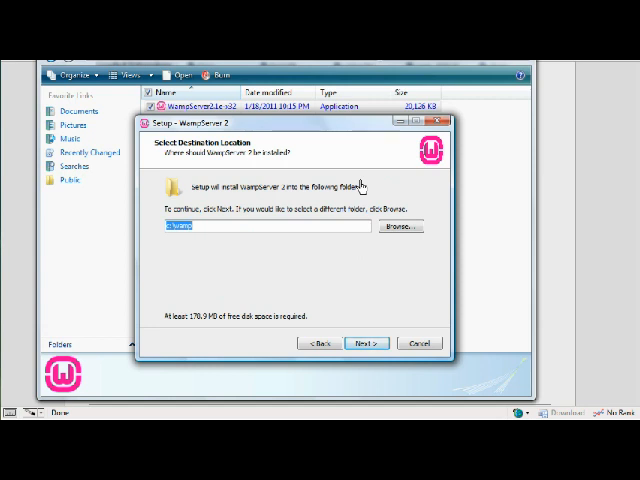
{"action": "mouse_move", "coordinate": [315, 195]}
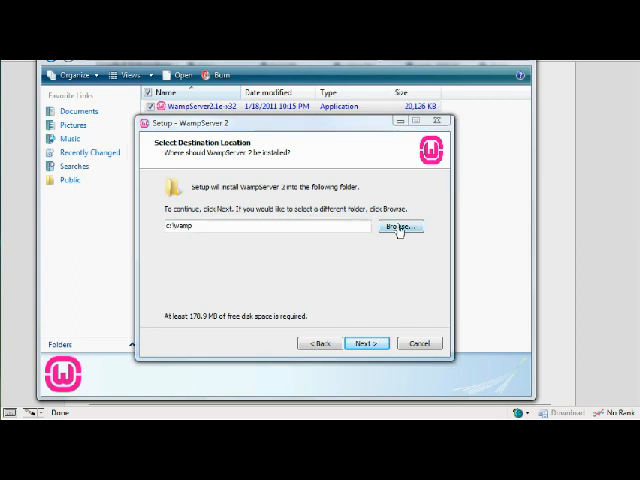
{"action": "left_click", "coordinate": [397, 227]}
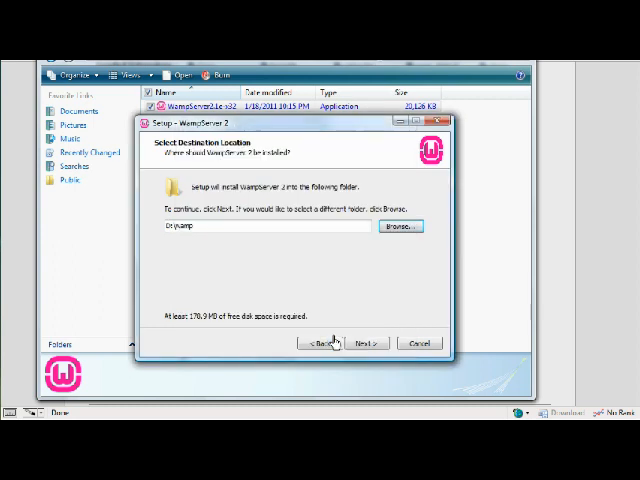
{"action": "left_click", "coordinate": [366, 343]}
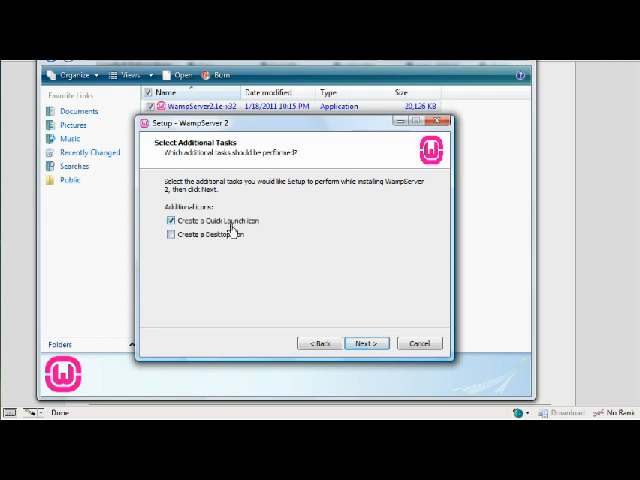
Step: Keep the Quick Launch icon option and begin installation from Ready to Install
{"action": "left_click", "coordinate": [366, 343]}
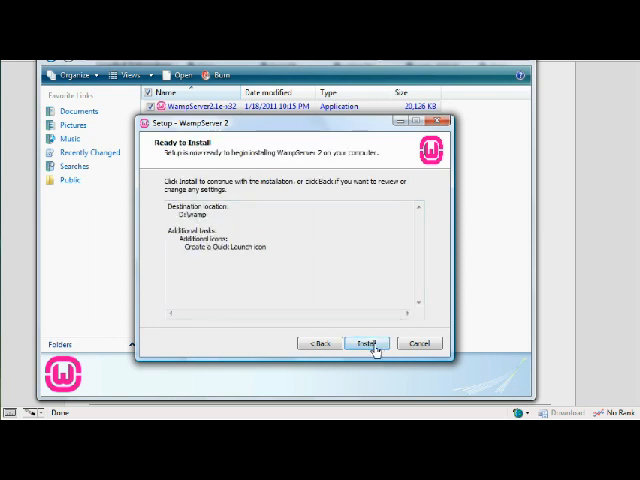
{"action": "left_click", "coordinate": [369, 342]}
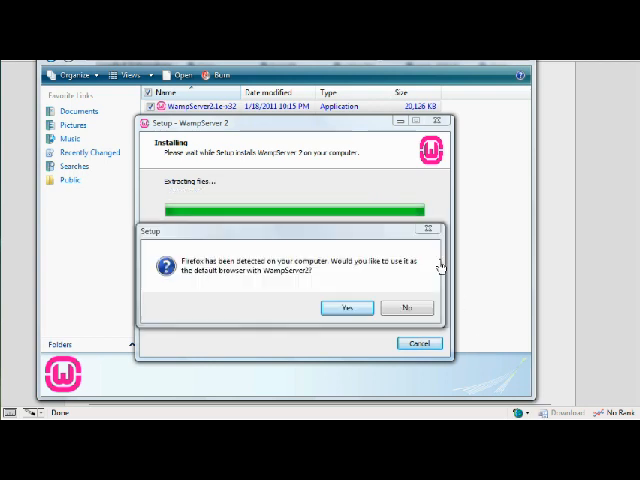
{"action": "mouse_move", "coordinate": [214, 272]}
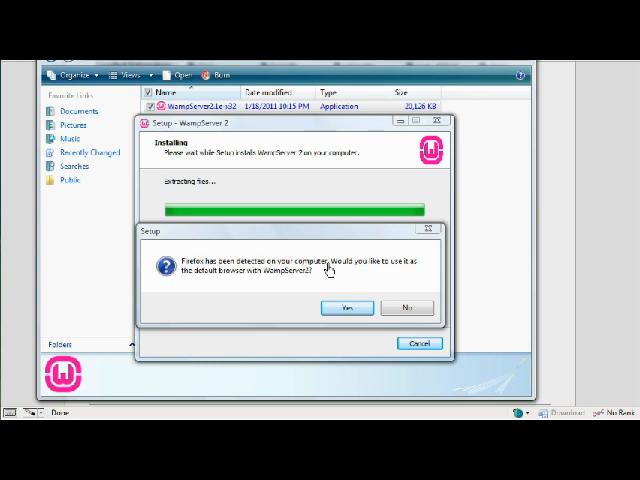
{"action": "mouse_move", "coordinate": [222, 278]}
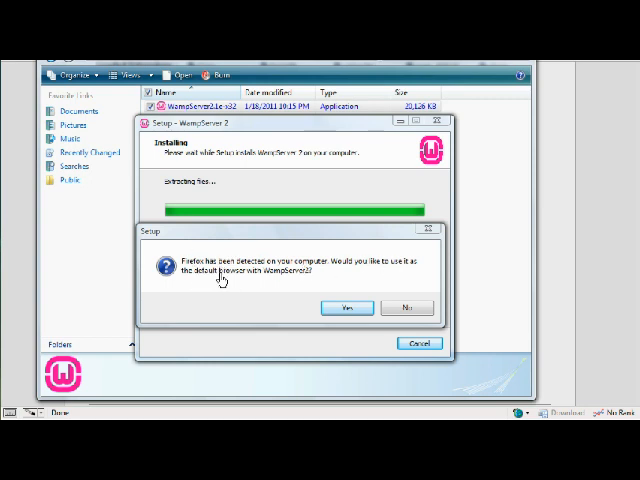
{"action": "mouse_move", "coordinate": [258, 282]}
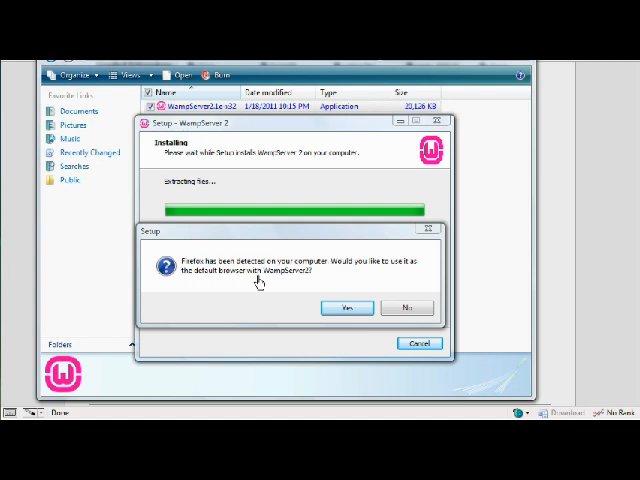
{"action": "mouse_move", "coordinate": [293, 274]}
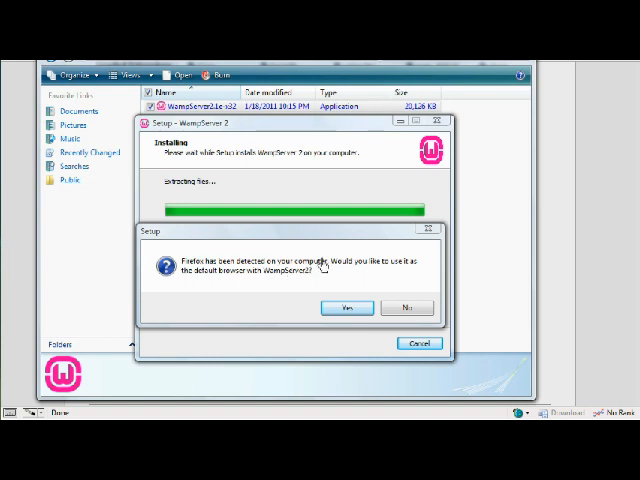
{"action": "mouse_move", "coordinate": [329, 273]}
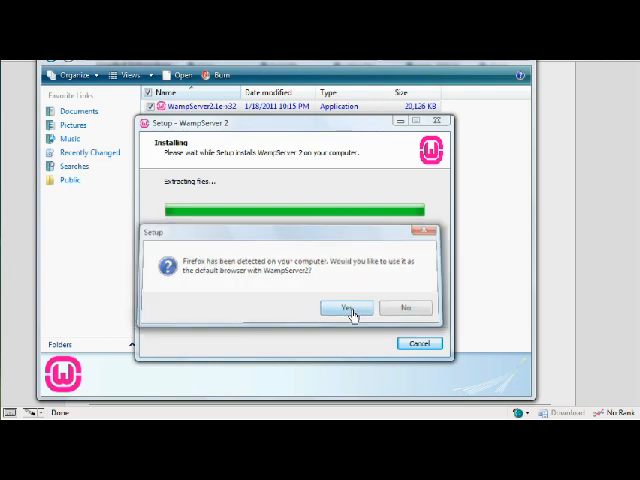
Step: Accept the detected Firefox as WampServer's default browser
{"action": "left_click", "coordinate": [348, 307]}
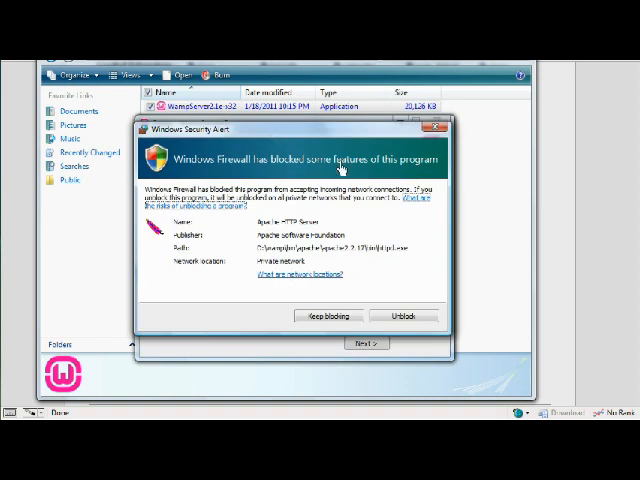
{"action": "mouse_move", "coordinate": [318, 135]}
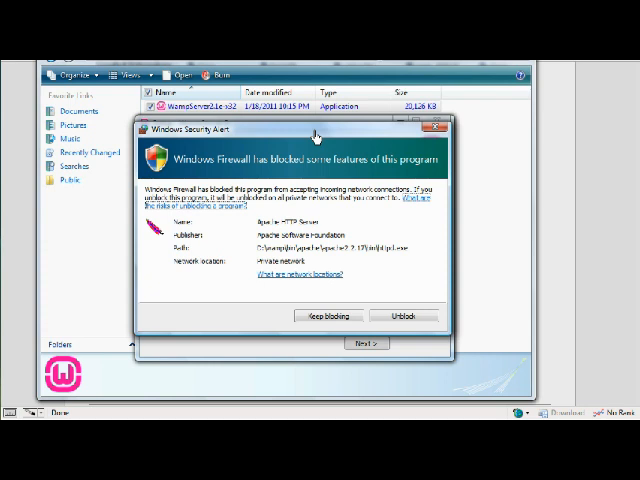
{"action": "mouse_move", "coordinate": [349, 186]}
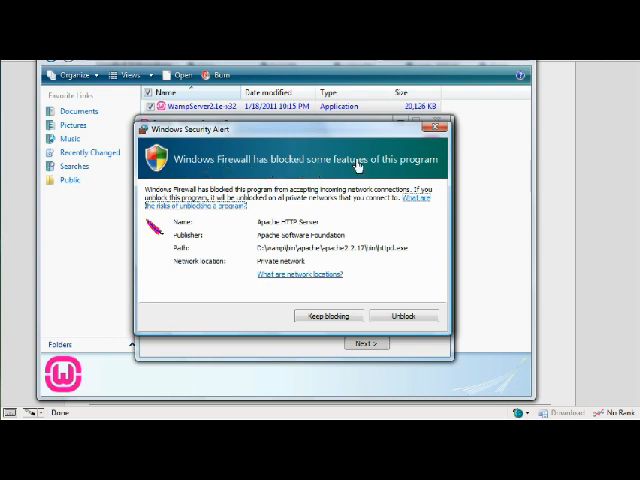
{"action": "mouse_move", "coordinate": [293, 283]}
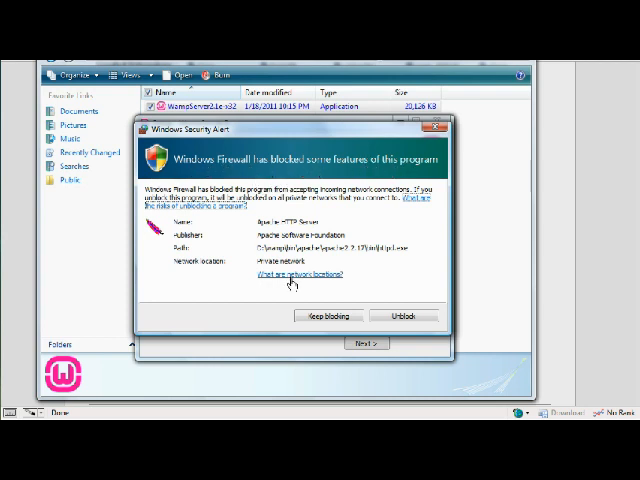
{"action": "mouse_move", "coordinate": [345, 170]}
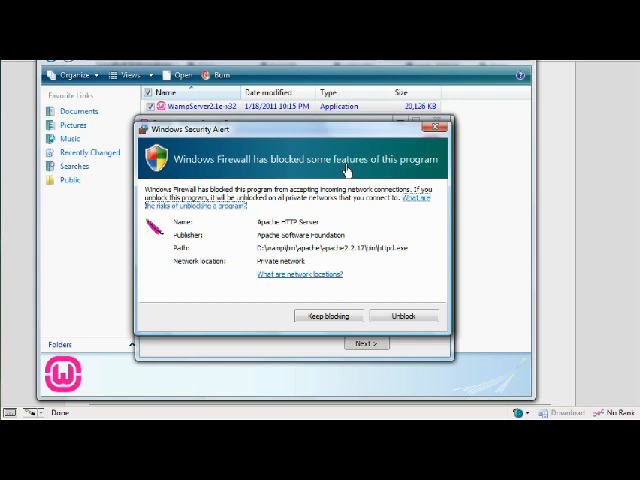
{"action": "mouse_move", "coordinate": [407, 323]}
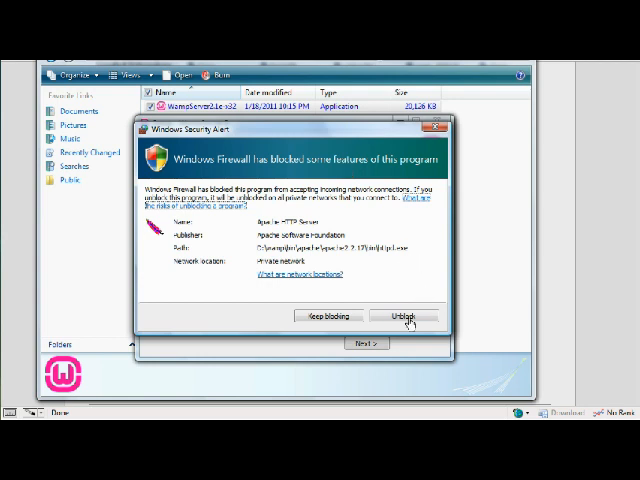
{"action": "mouse_move", "coordinate": [227, 261]}
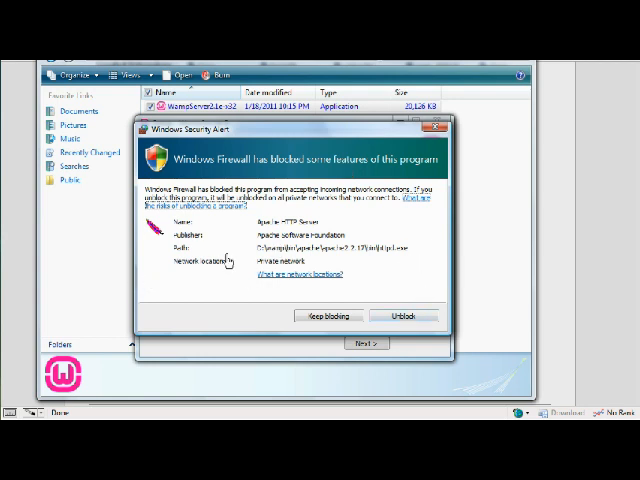
{"action": "mouse_move", "coordinate": [305, 268]}
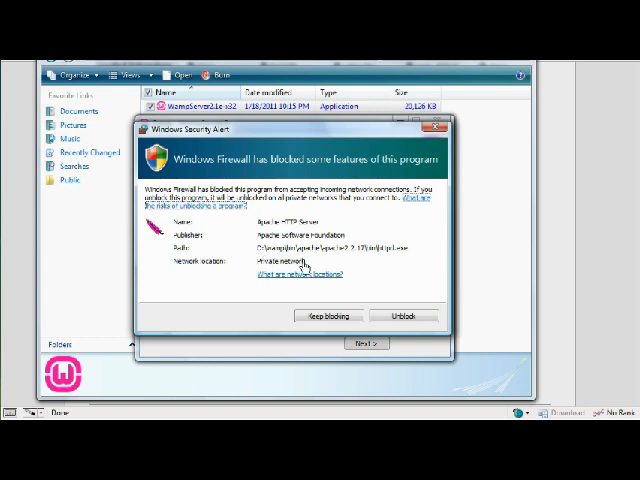
{"action": "mouse_move", "coordinate": [415, 315]}
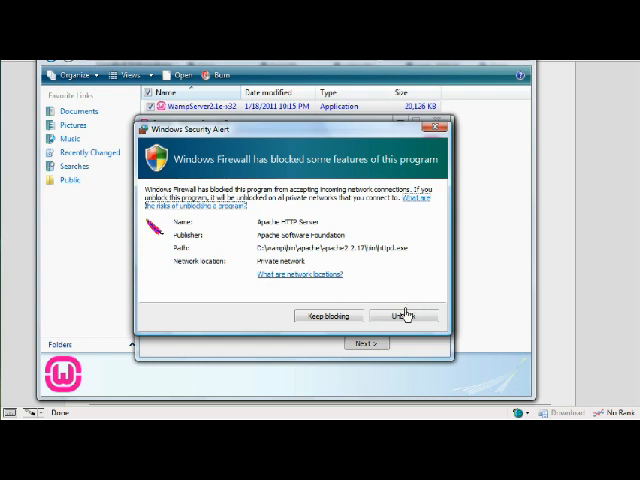
Step: Unblock Apache HTTP Server in the firewall and keep default SMTP and email settings
{"action": "left_click", "coordinate": [405, 316]}
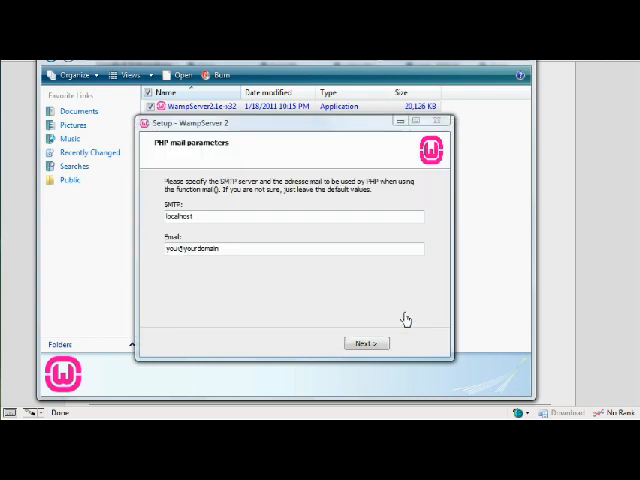
{"action": "mouse_move", "coordinate": [207, 152]}
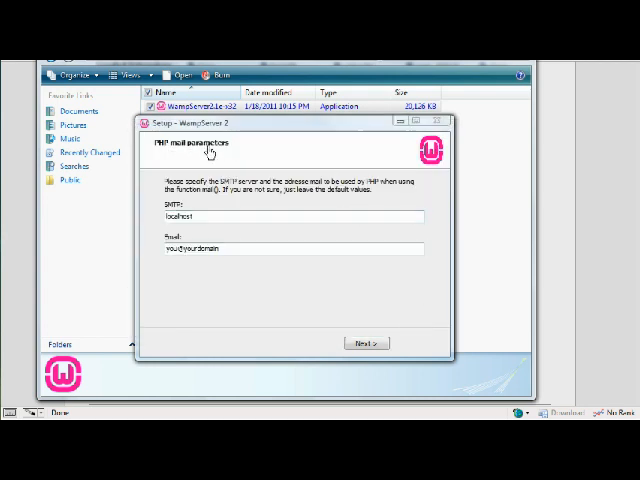
{"action": "mouse_move", "coordinate": [333, 196]}
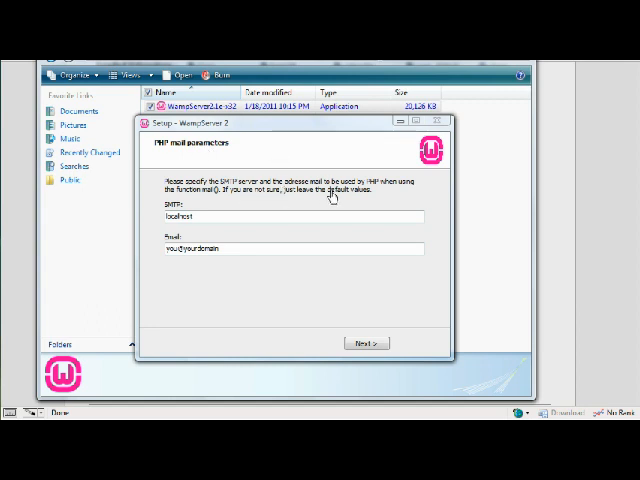
{"action": "mouse_move", "coordinate": [311, 135]}
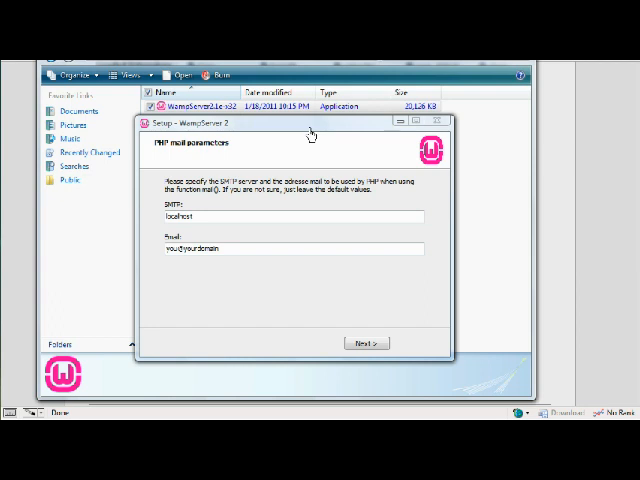
{"action": "mouse_move", "coordinate": [293, 205]}
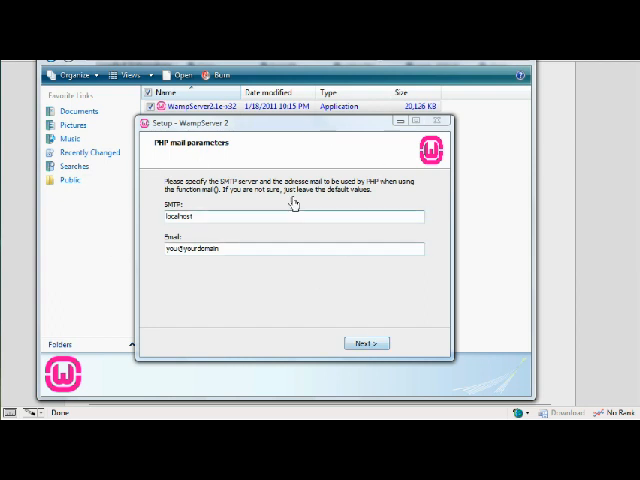
{"action": "left_click", "coordinate": [368, 343]}
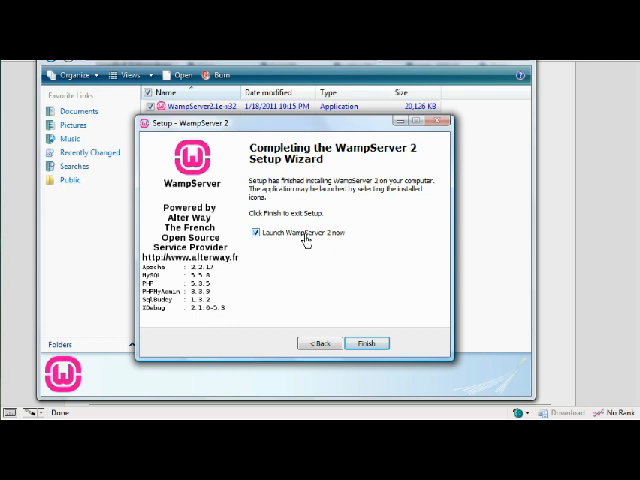
{"action": "mouse_move", "coordinate": [397, 336]}
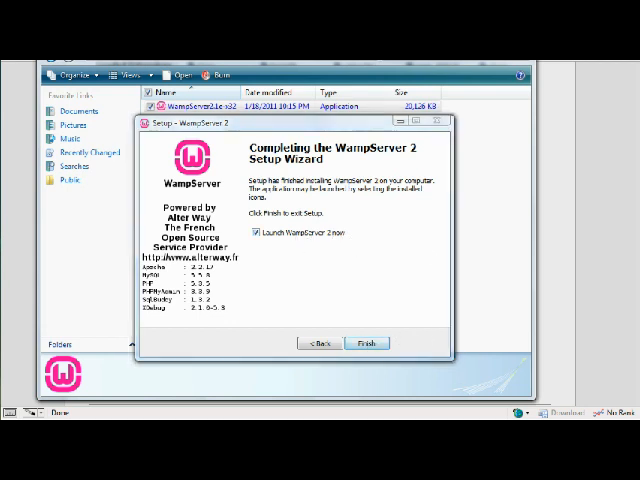
Step: Finish setup with 'Launch WampServer 2 now' left checked
{"action": "left_click", "coordinate": [368, 343]}
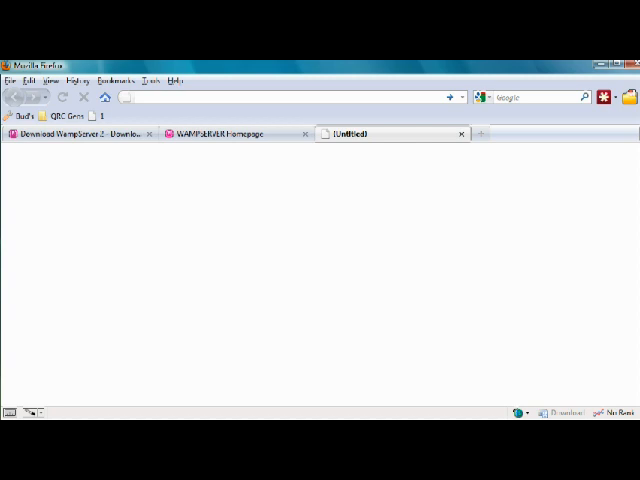
{"action": "type", "text": "localhost"}
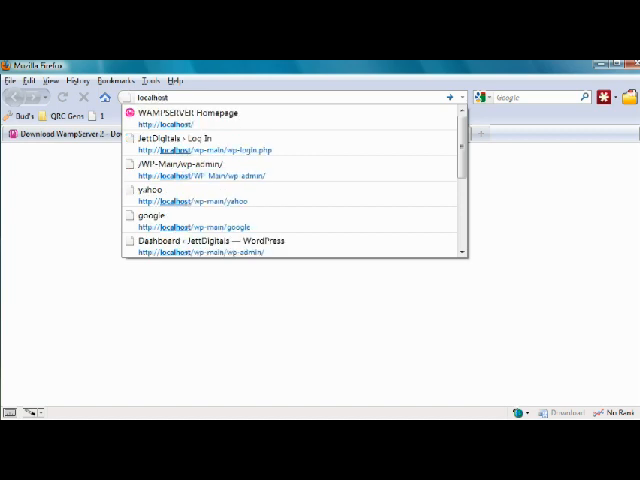
{"action": "left_click", "coordinate": [207, 112]}
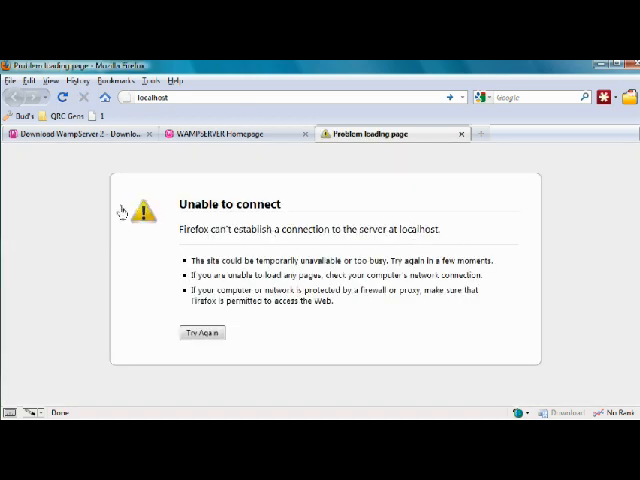
{"action": "mouse_move", "coordinate": [203, 333]}
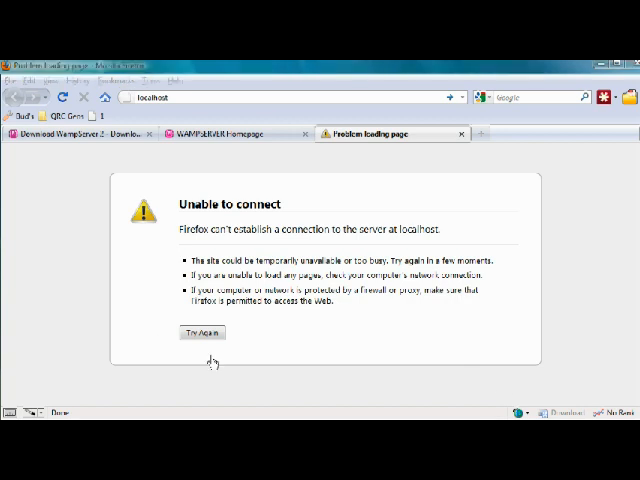
{"action": "left_click", "coordinate": [202, 332]}
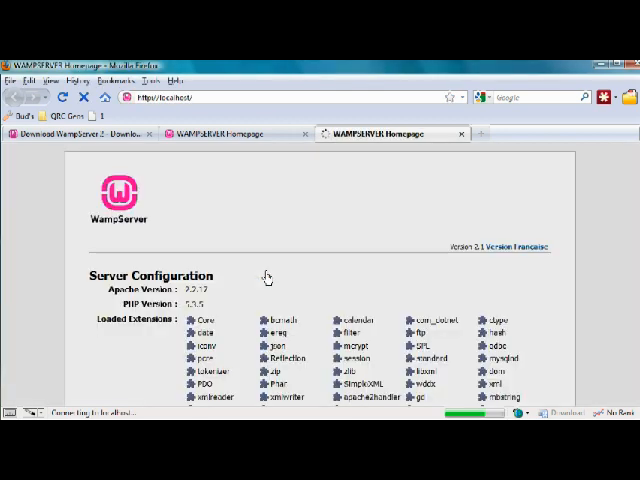
{"action": "mouse_move", "coordinate": [614, 289]}
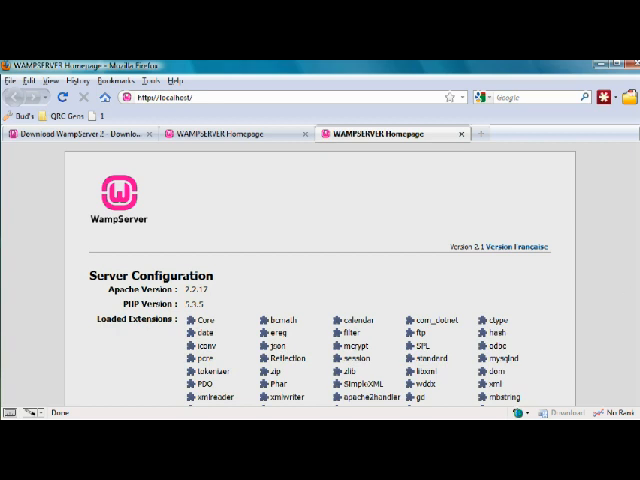
{"action": "mouse_move", "coordinate": [610, 201]}
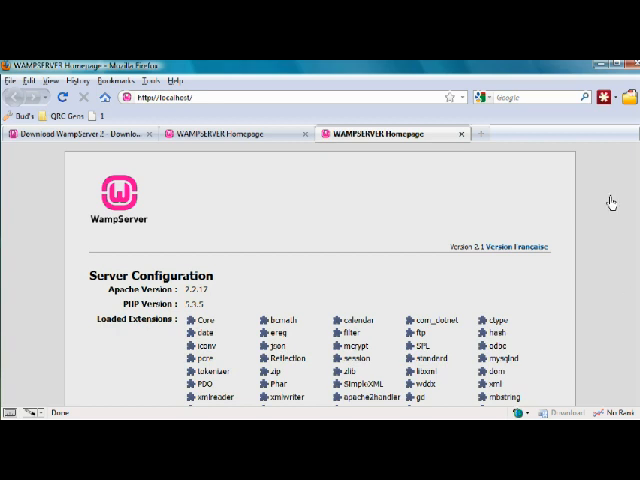
{"action": "scroll", "scroll_direction": "down", "scroll_amount": 3}
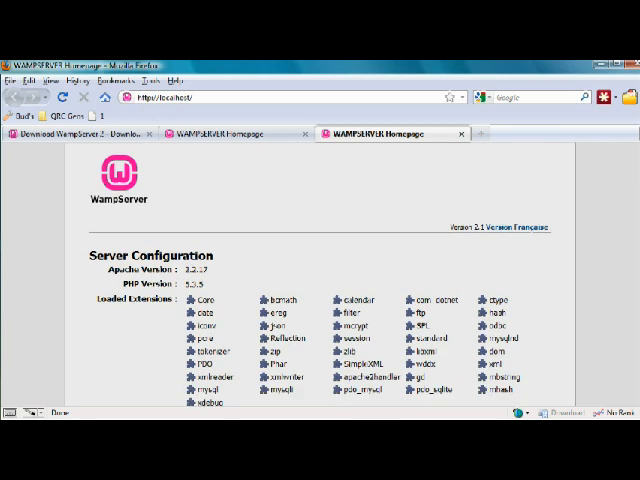
{"action": "scroll", "scroll_direction": "up", "scroll_amount": 3}
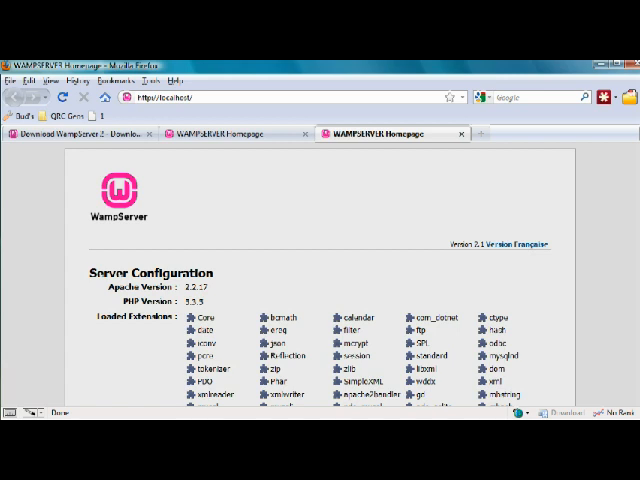
{"action": "mouse_move", "coordinate": [108, 229]}
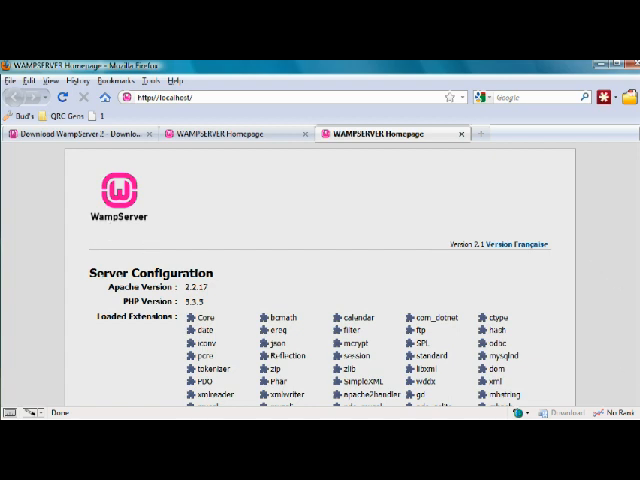
{"action": "scroll", "scroll_direction": "down", "scroll_amount": 3}
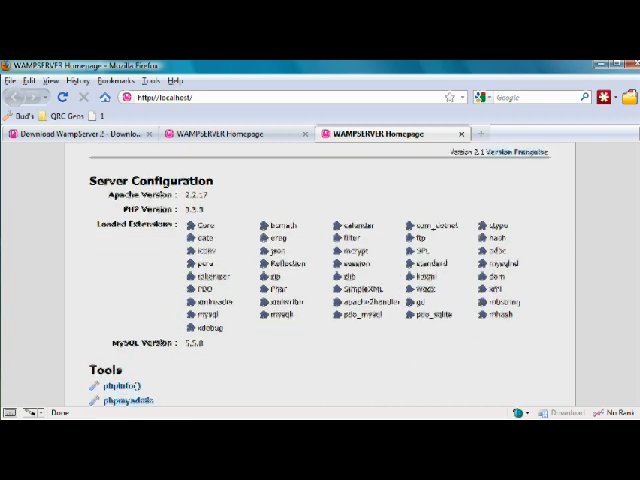
{"action": "scroll", "scroll_direction": "down", "scroll_amount": 3}
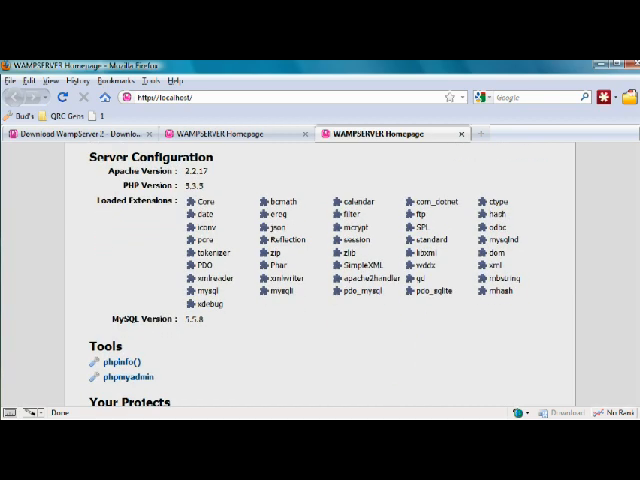
{"action": "scroll", "scroll_direction": "up", "scroll_amount": 3}
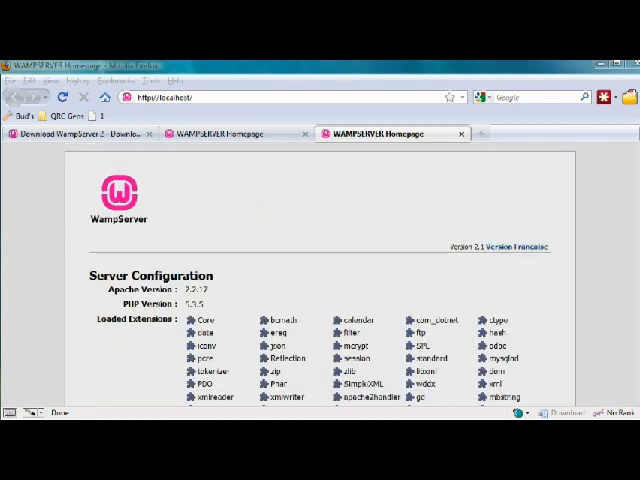
{"action": "scroll", "scroll_direction": "down", "scroll_amount": 3}
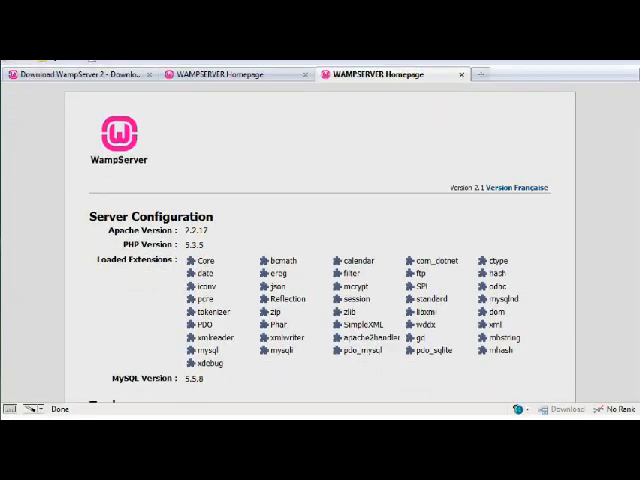
{"action": "scroll", "scroll_direction": "down", "scroll_amount": 3}
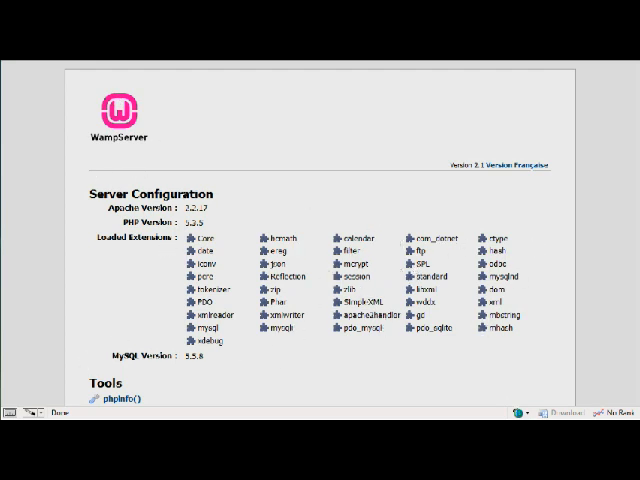
{"action": "scroll", "scroll_direction": "down", "scroll_amount": 3}
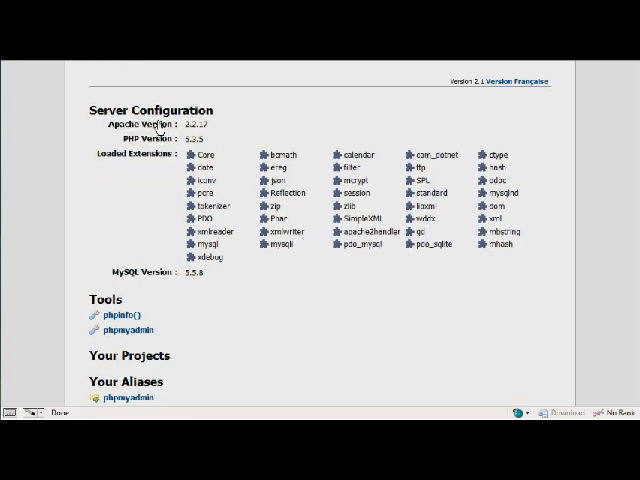
{"action": "mouse_move", "coordinate": [208, 140]}
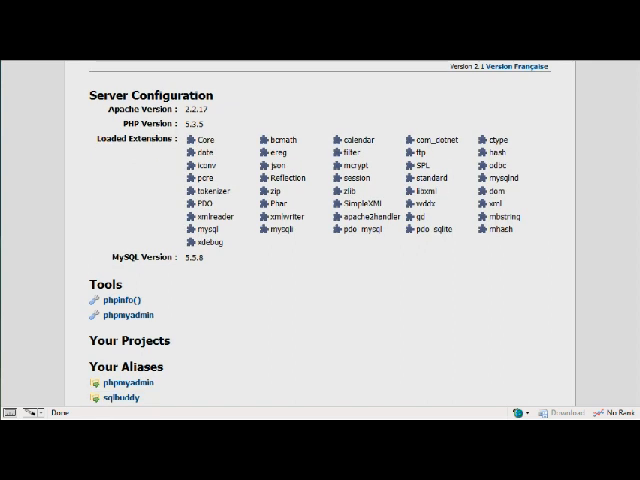
{"action": "scroll", "scroll_direction": "down", "scroll_amount": 3}
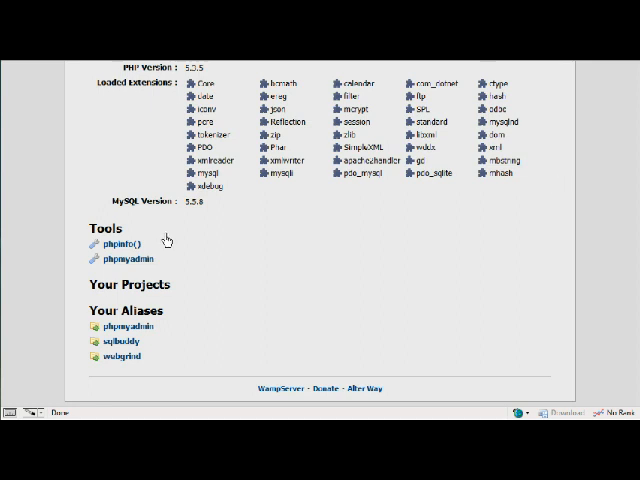
{"action": "mouse_move", "coordinate": [112, 243]}
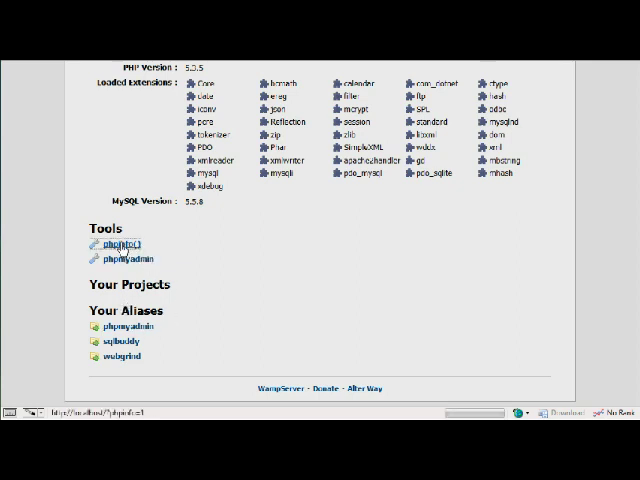
{"action": "left_click", "coordinate": [118, 244]}
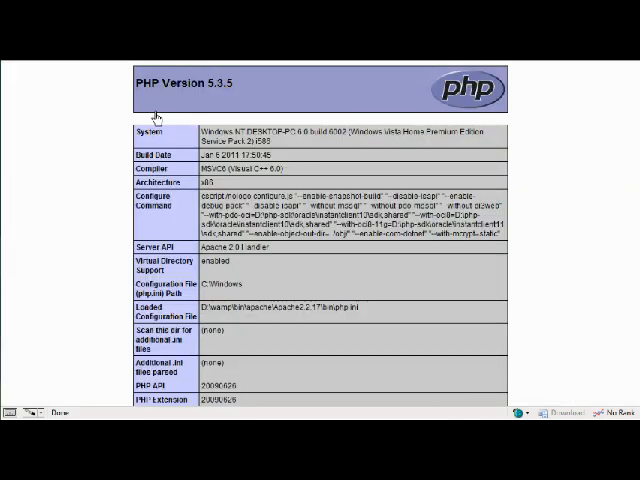
{"action": "mouse_move", "coordinate": [270, 107]}
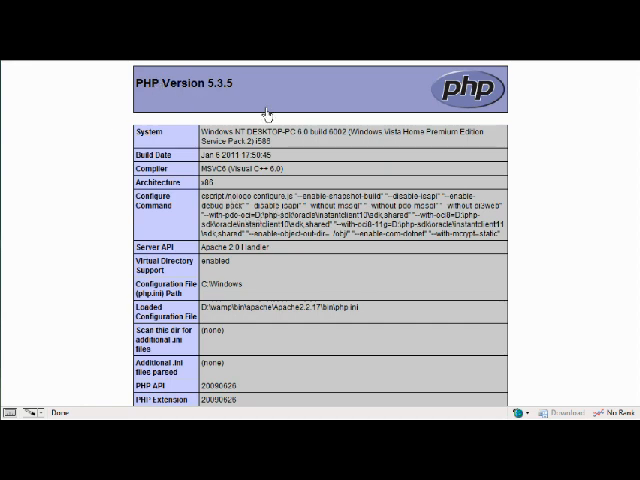
{"action": "scroll", "scroll_direction": "down", "scroll_amount": 3}
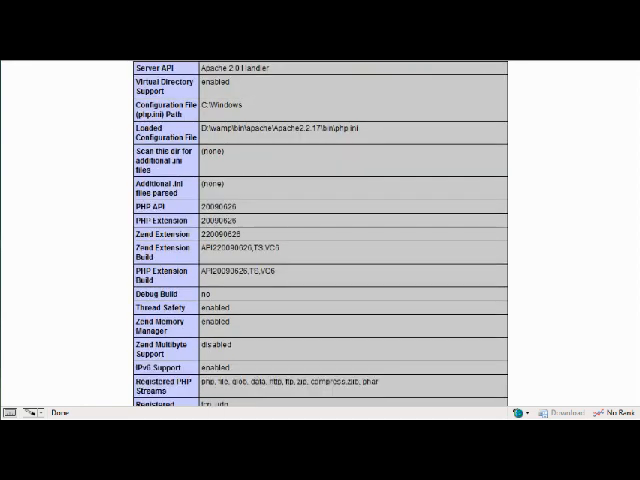
{"action": "scroll", "scroll_direction": "down", "scroll_amount": 3}
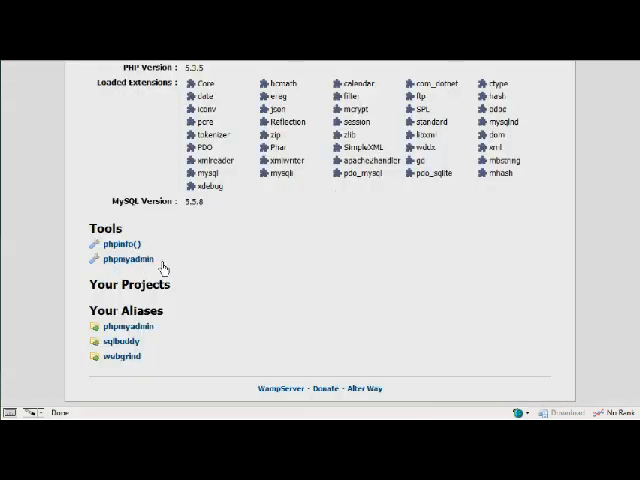
{"action": "mouse_move", "coordinate": [405, 243]}
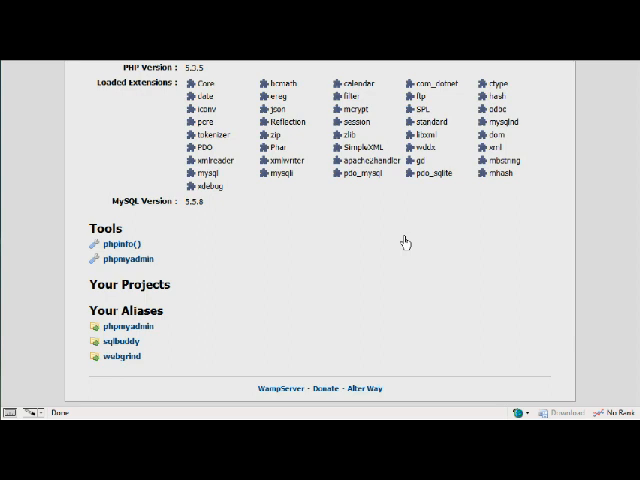
{"action": "mouse_move", "coordinate": [390, 150]}
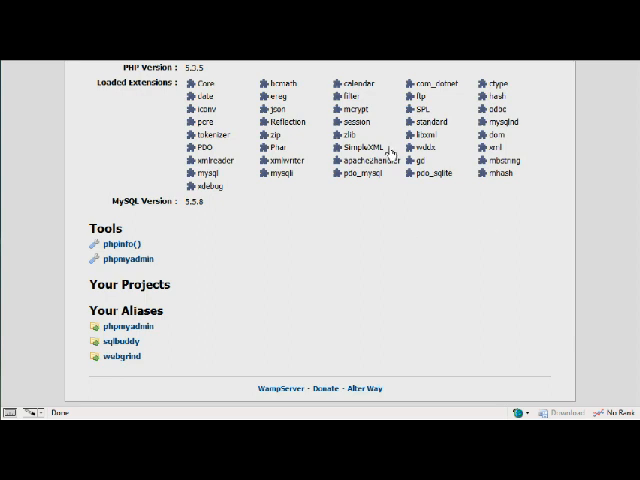
{"action": "mouse_move", "coordinate": [430, 160]}
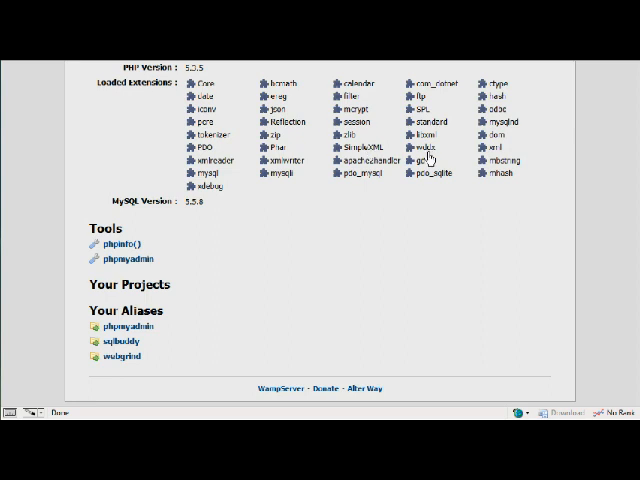